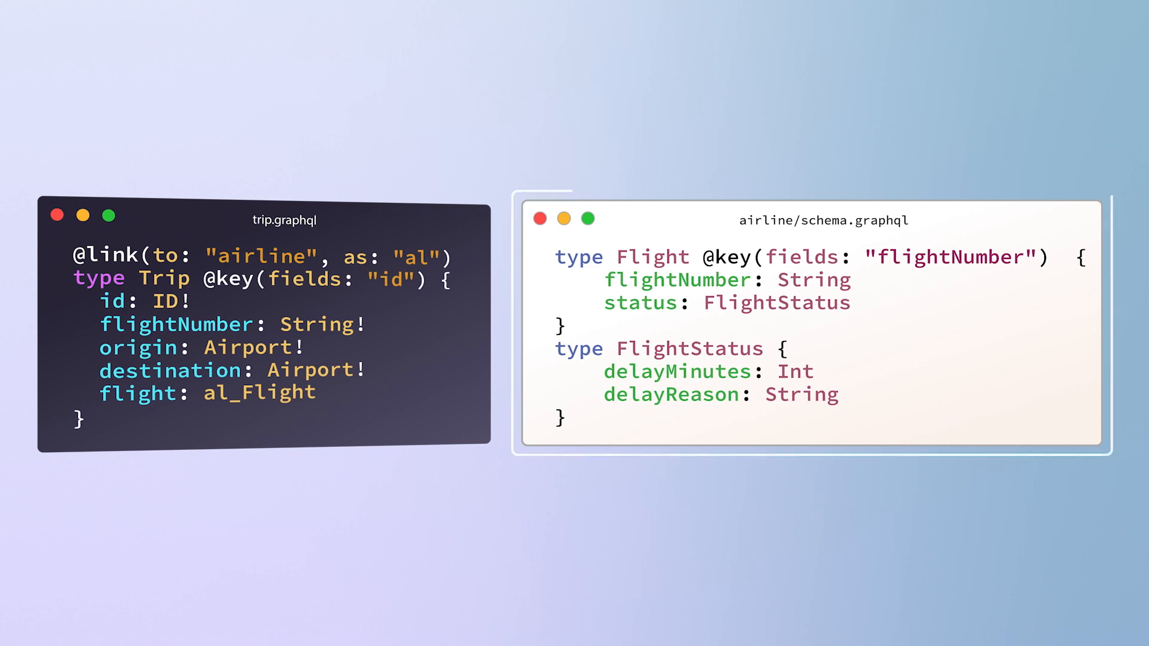
{"action": "left_click", "coordinate": [259, 256]}
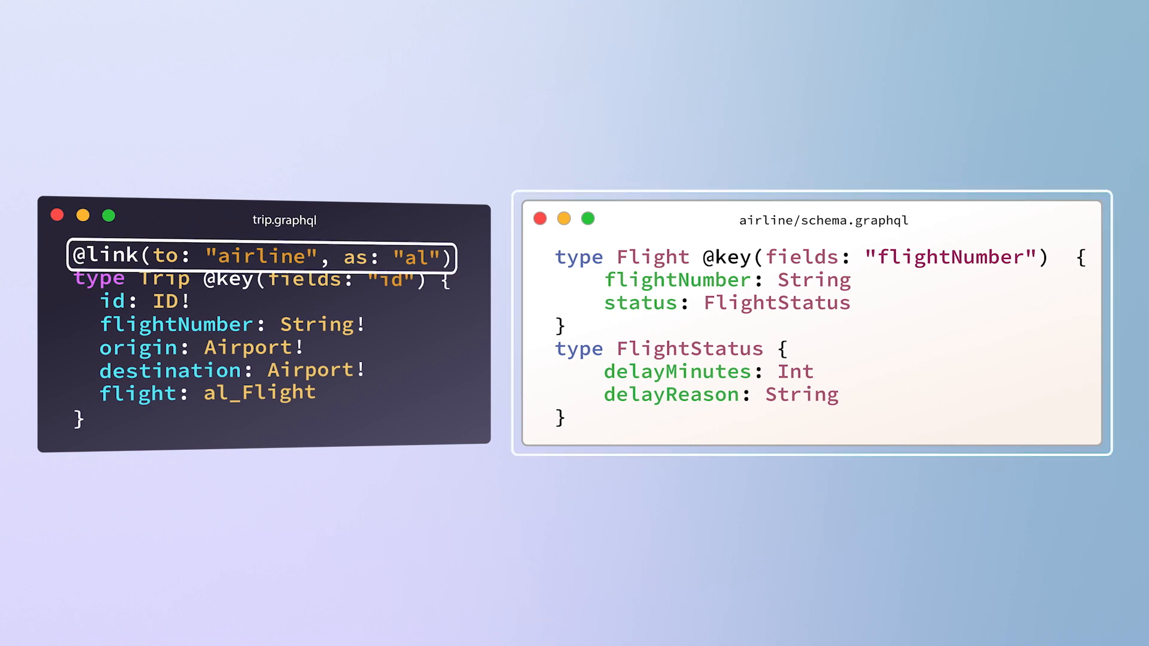